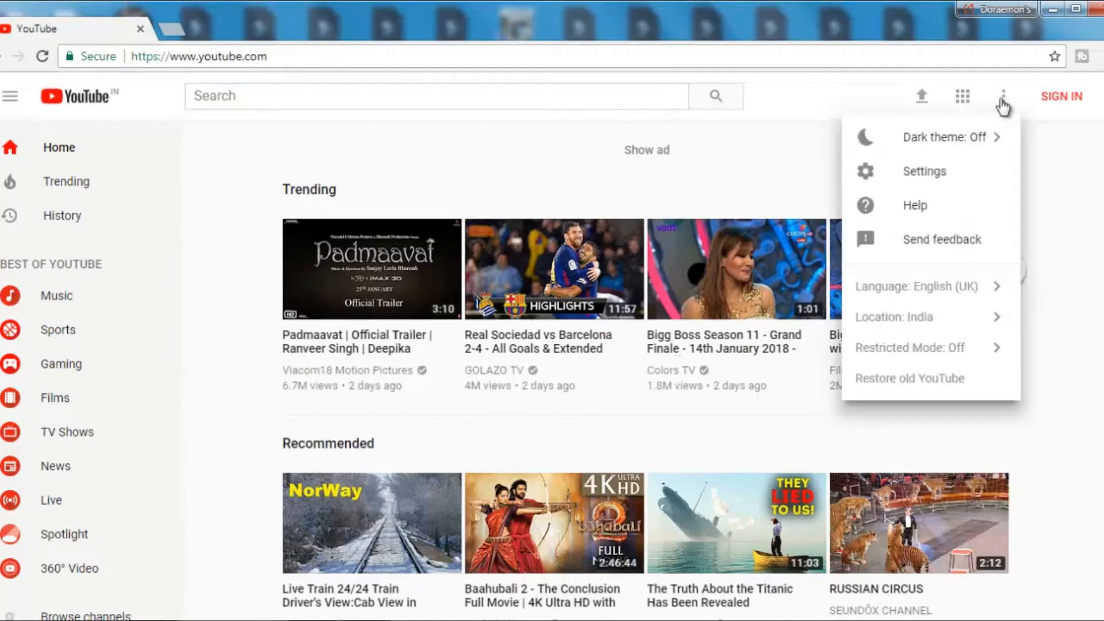
Turn on YouTube's Dark theme from the three-dot menu in Chrome.
left_click(943, 138)
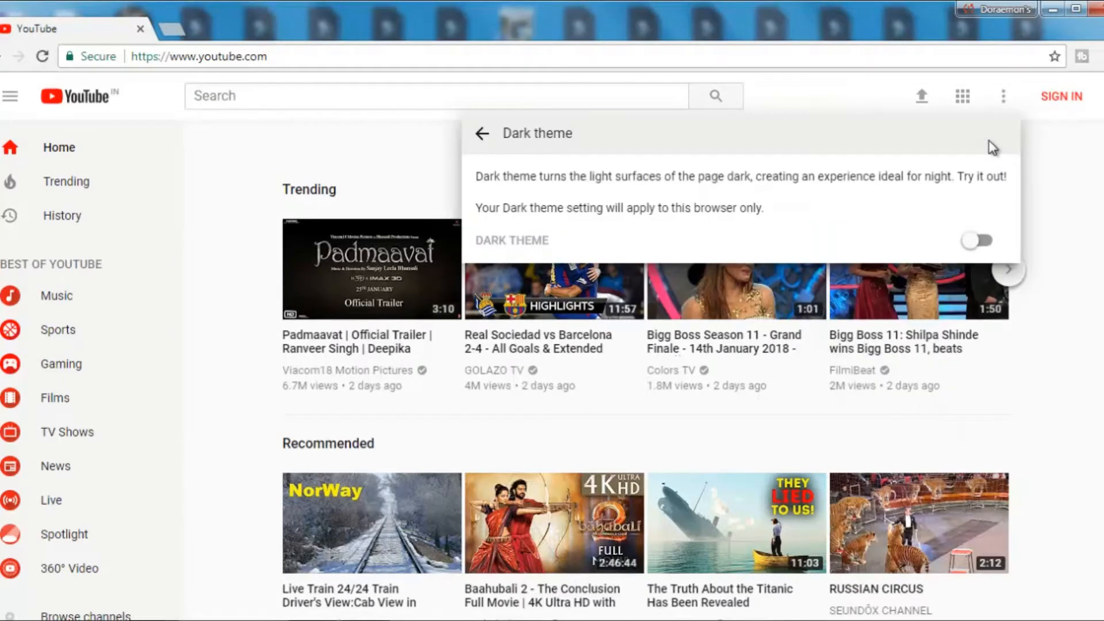
left_click(976, 241)
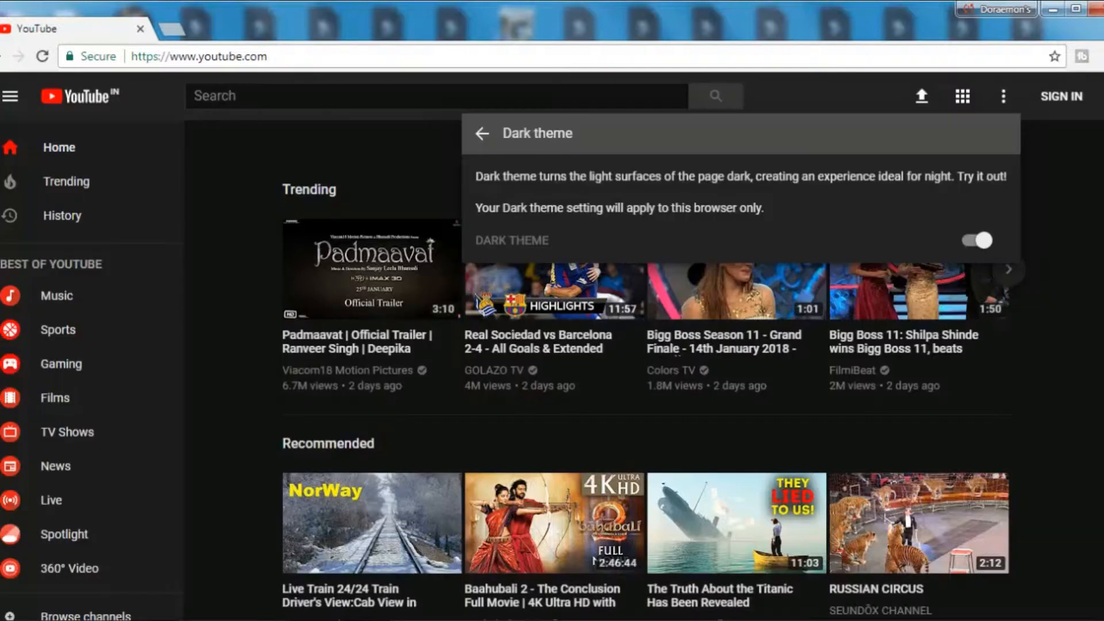
mouse_move(975, 251)
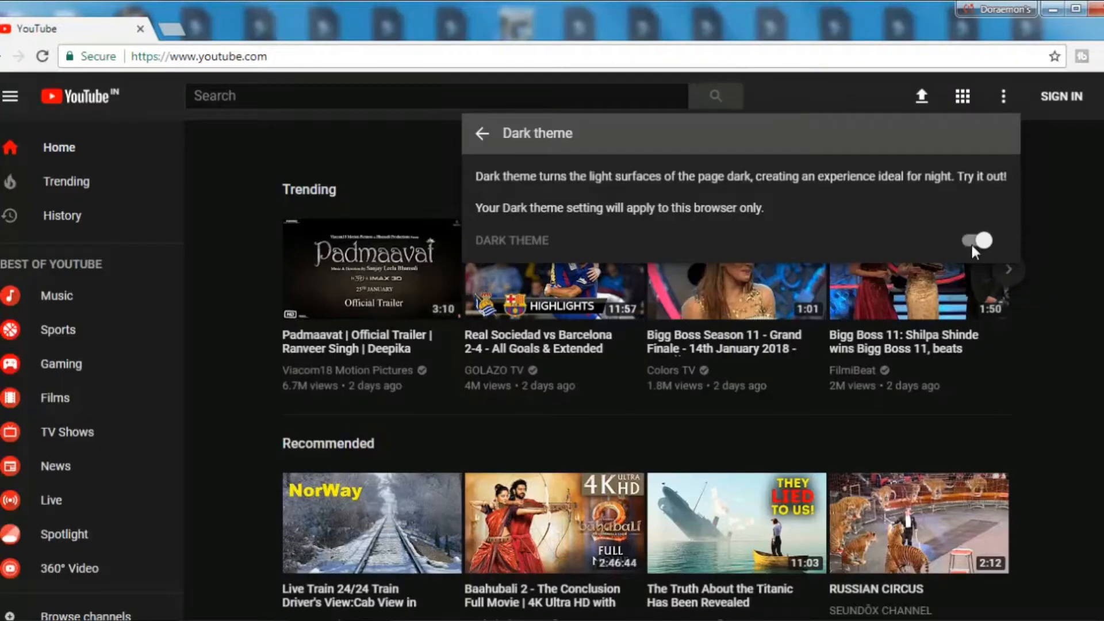
left_click(977, 241)
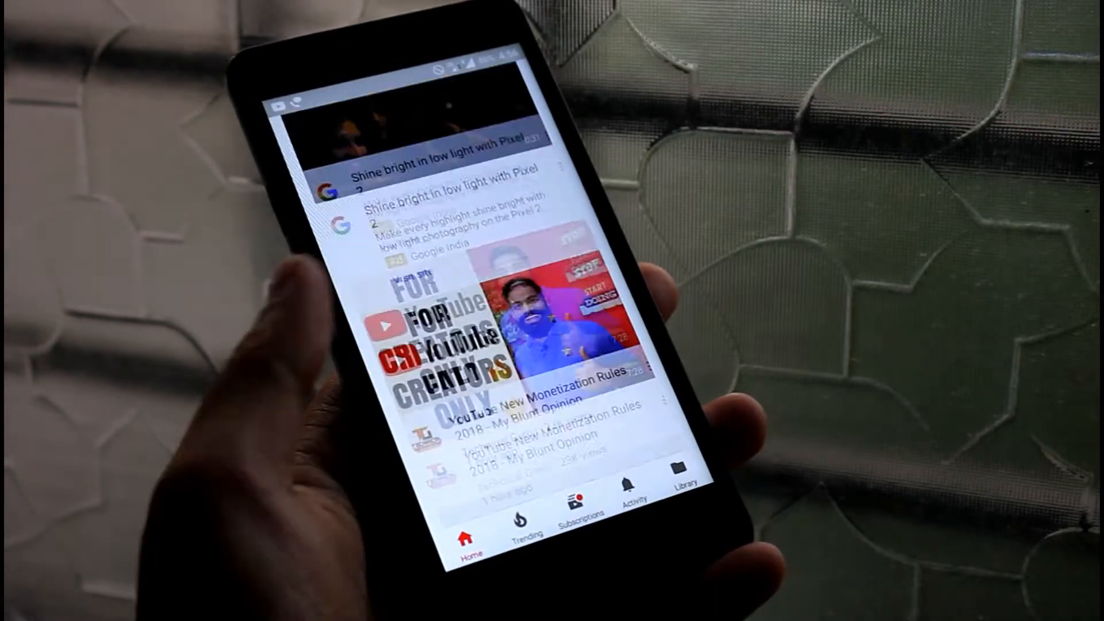
scroll("down", 3)
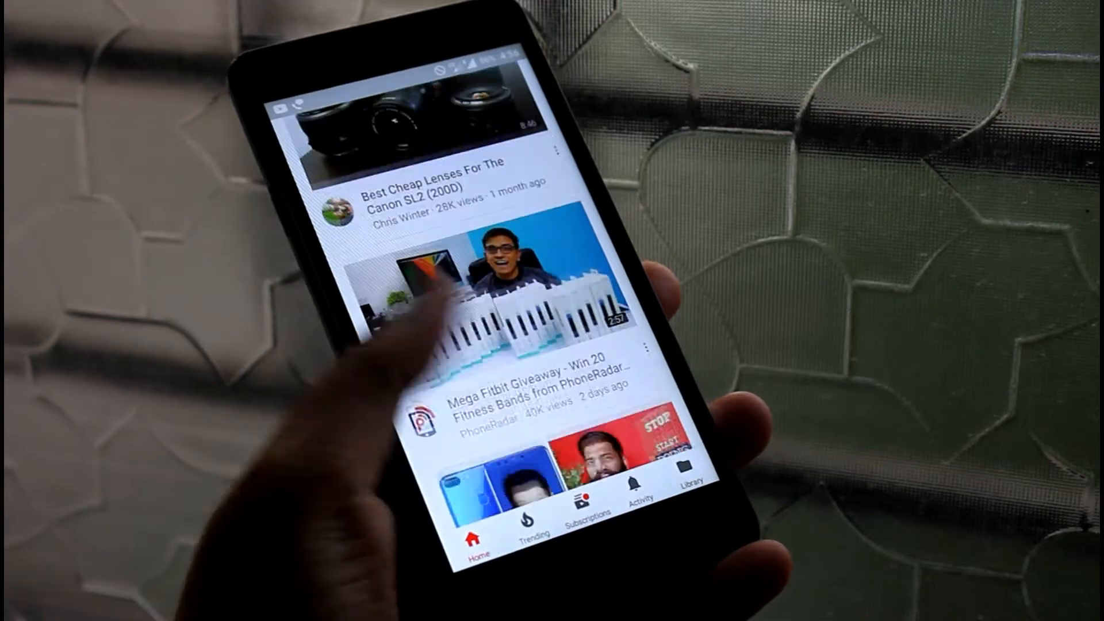
scroll("down", 3)
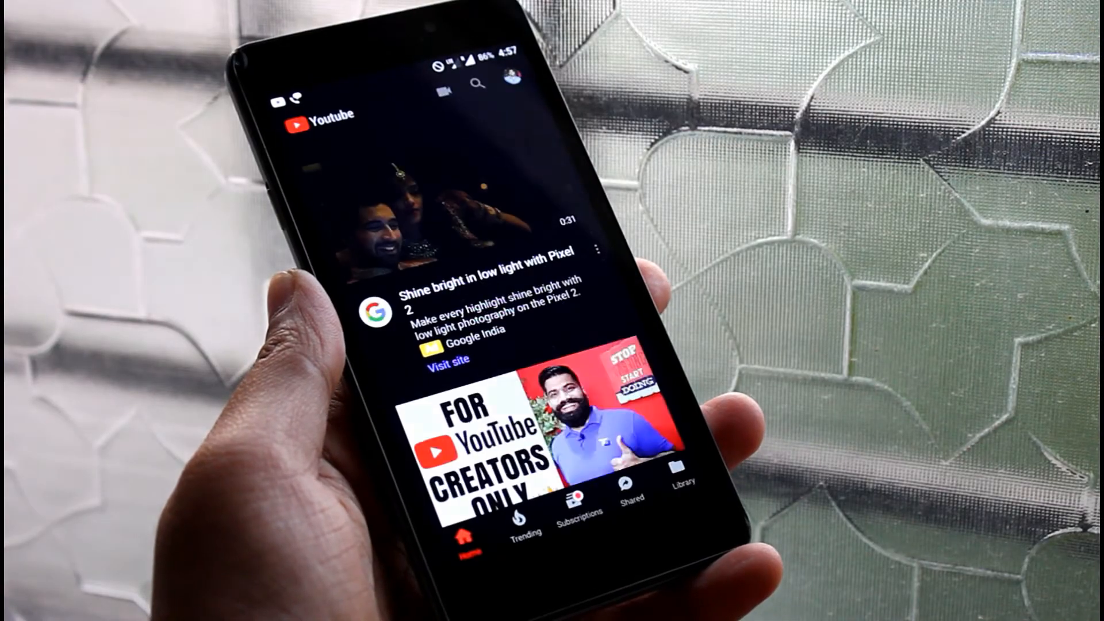
scroll("down", 3)
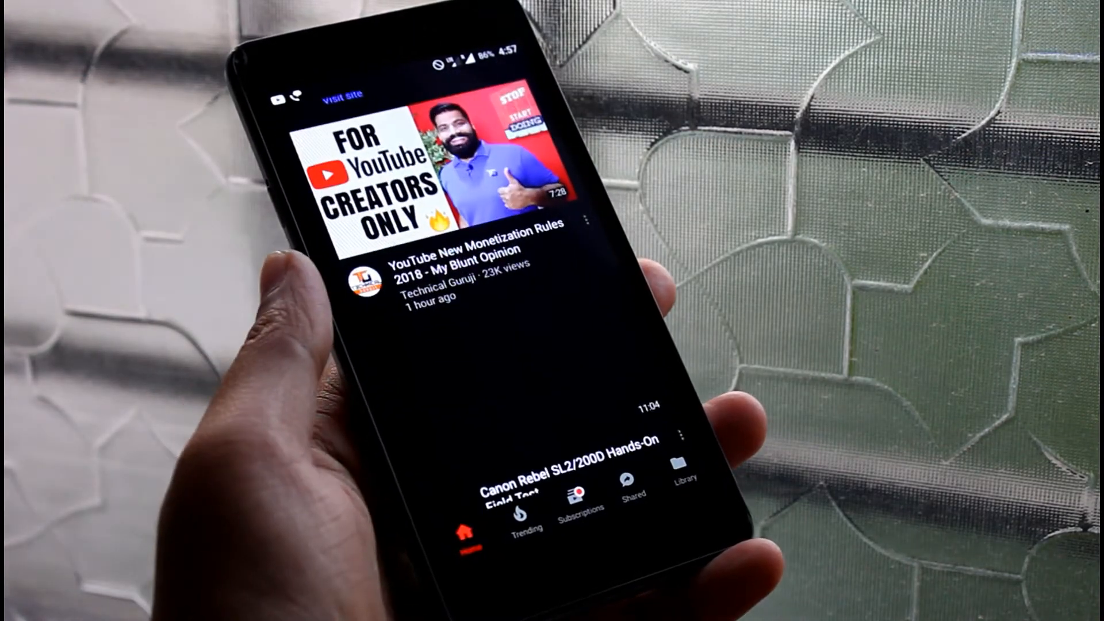
scroll("down", 3)
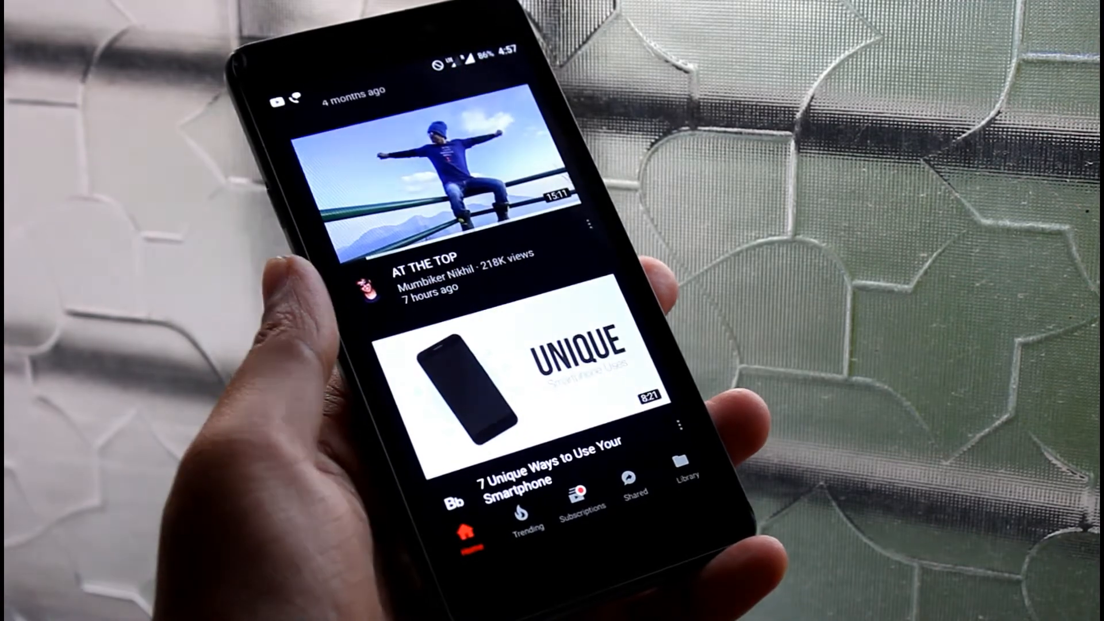
scroll("down", 3)
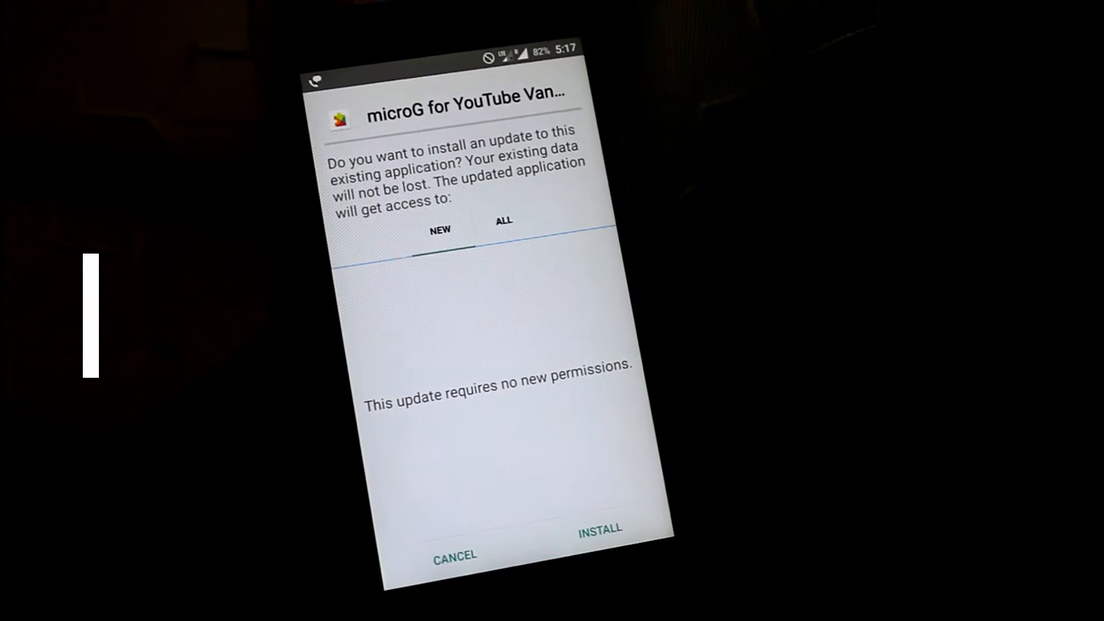
Install the microG update and the dark-themed YouTube app, then launch it.
left_click(596, 529)
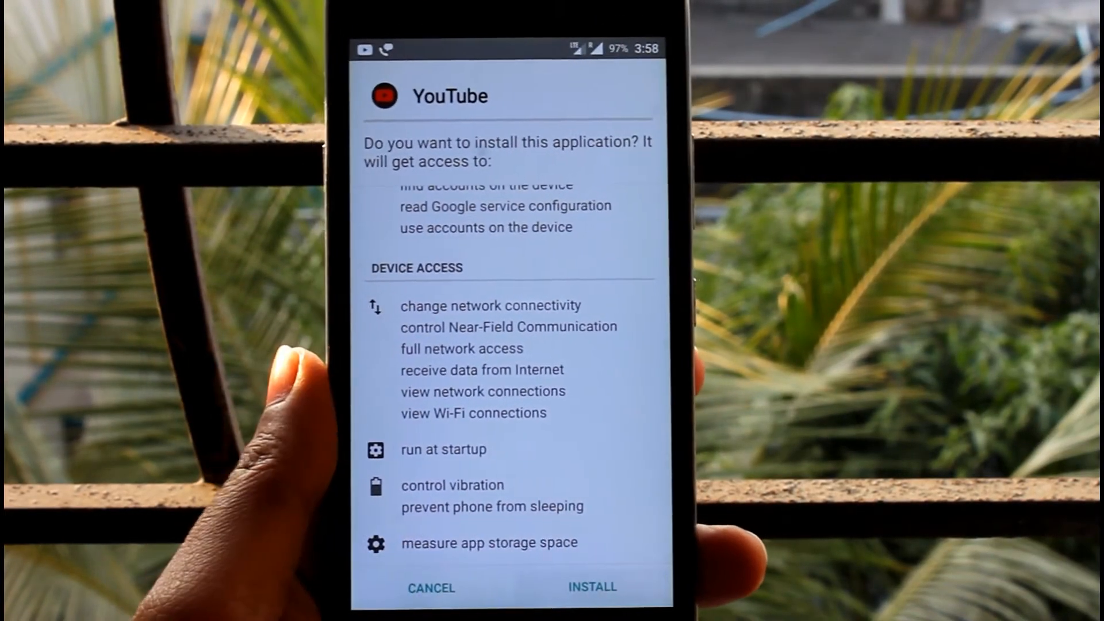
left_click(592, 587)
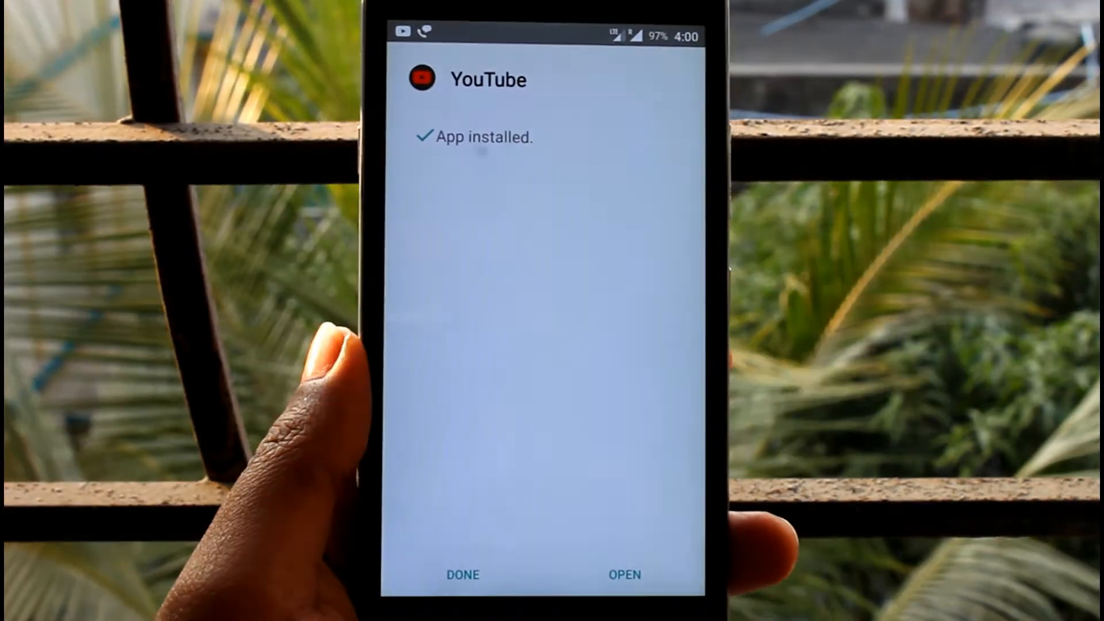
left_click(461, 574)
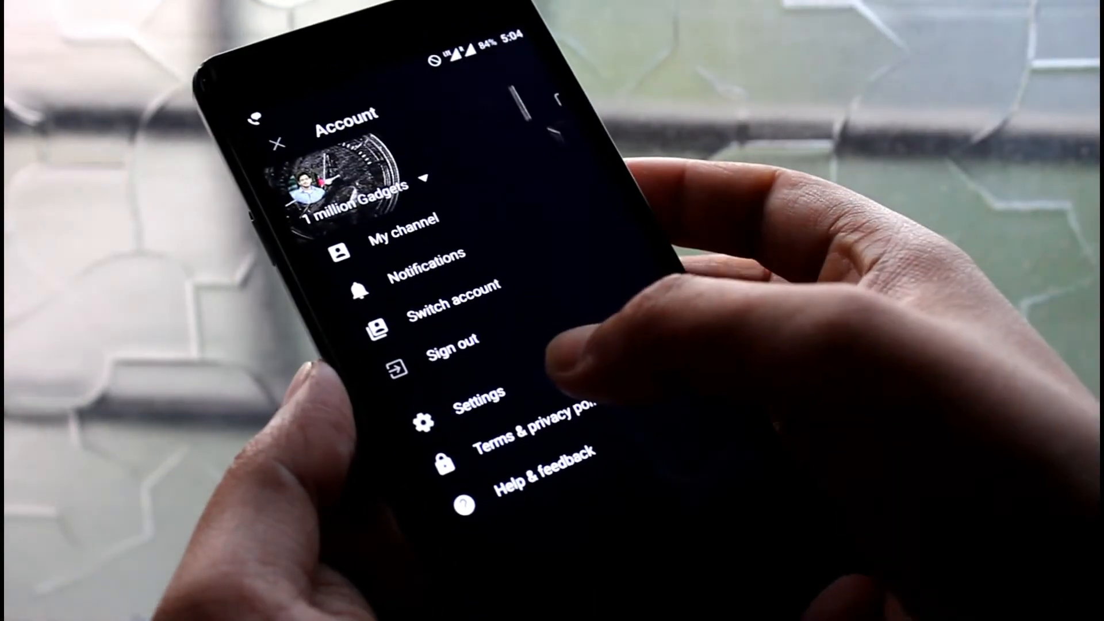
Open Settings, then the Background and downloads settings in YouTube Vanced.
left_click(477, 399)
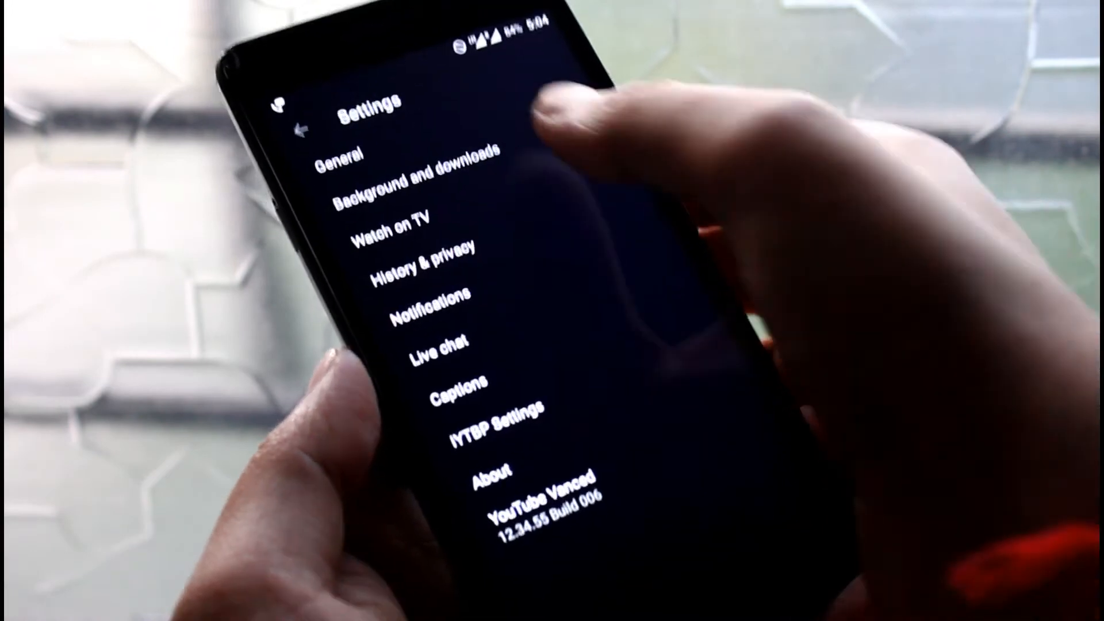
left_click(417, 176)
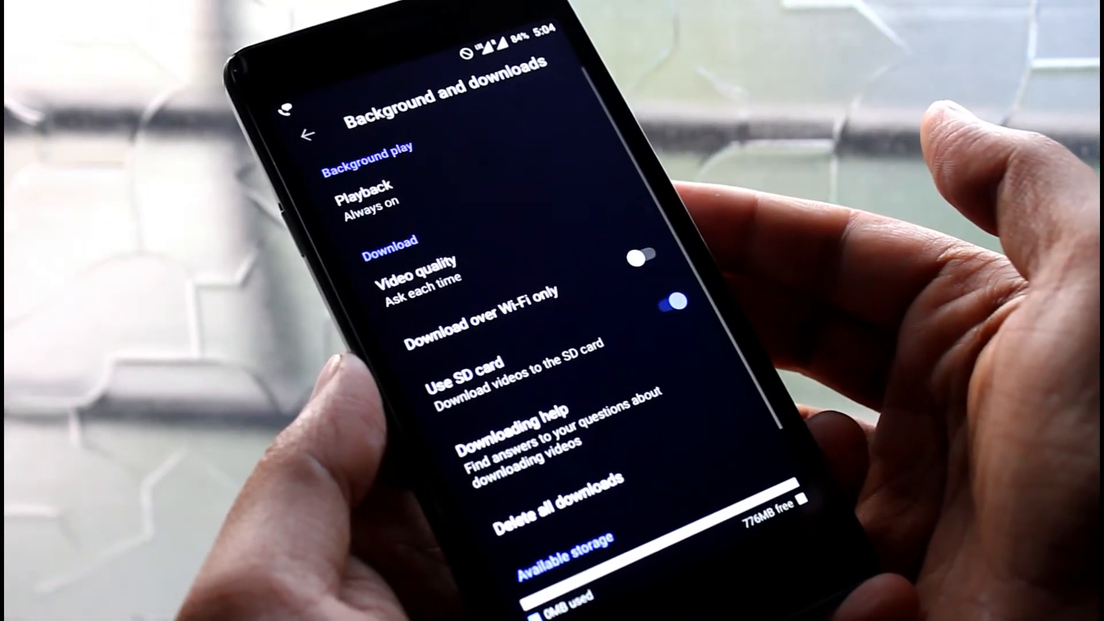
left_click(364, 194)
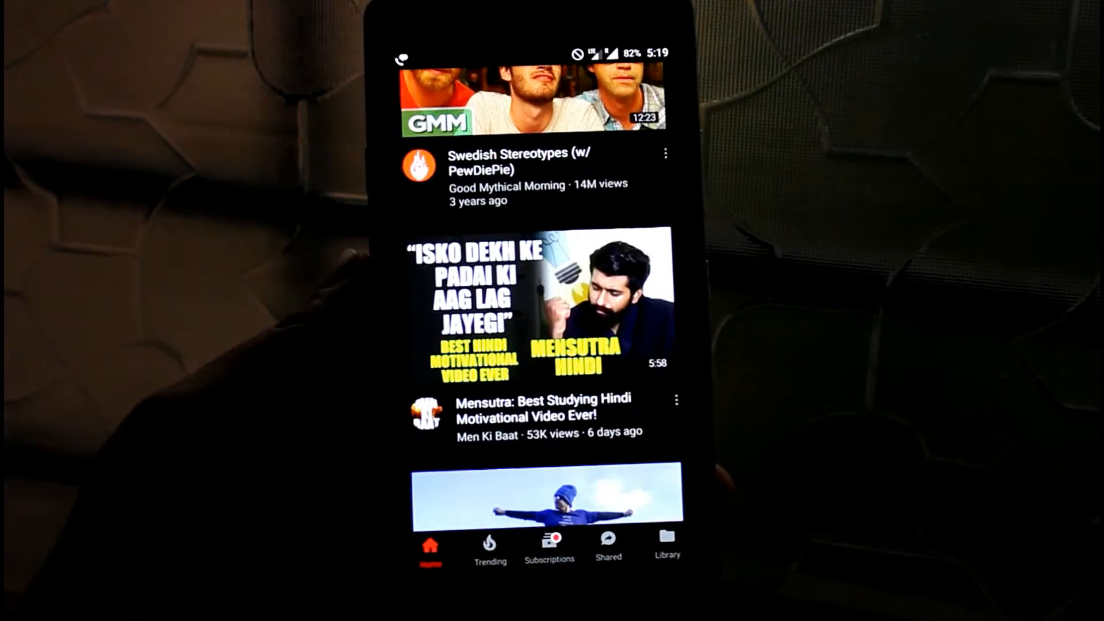
View the Trending feed, then scroll through the Subscriptions feed.
left_click(489, 545)
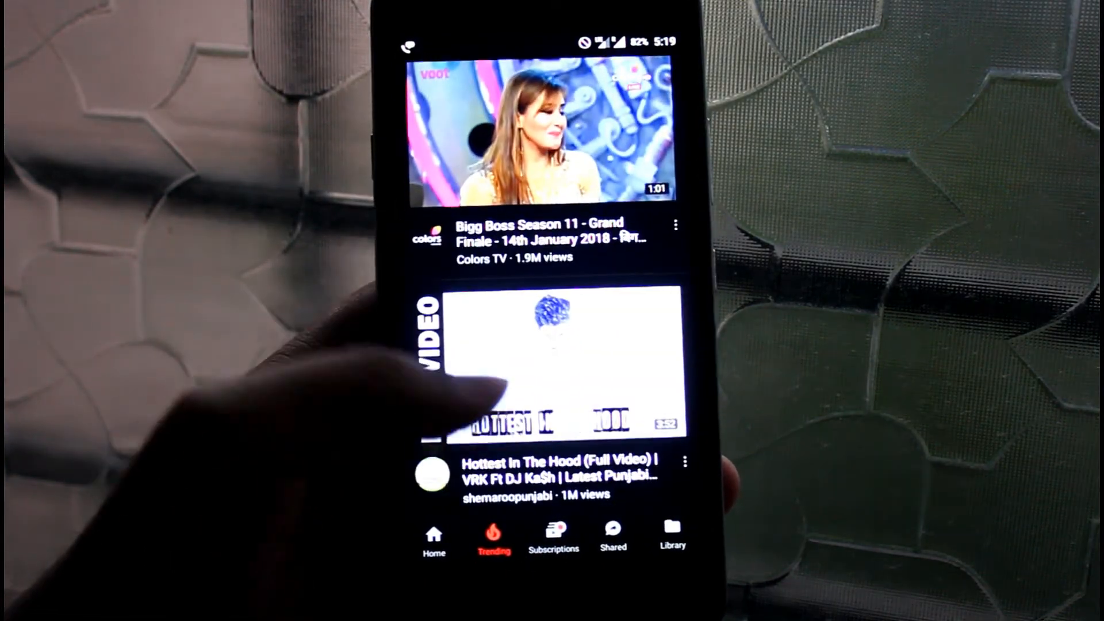
left_click(553, 535)
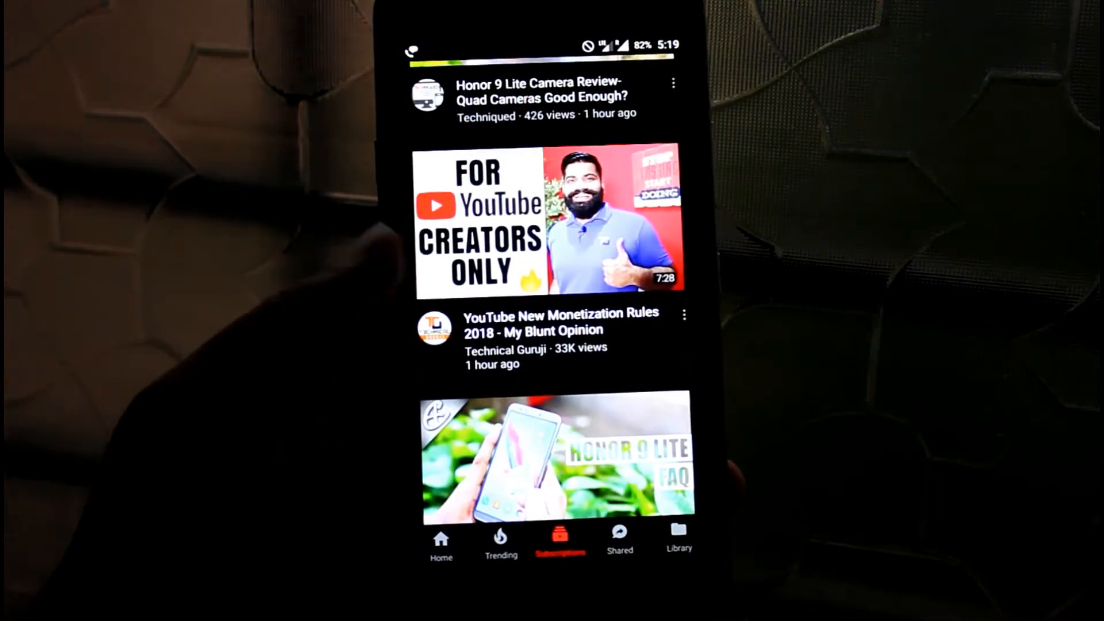
scroll("down", 3)
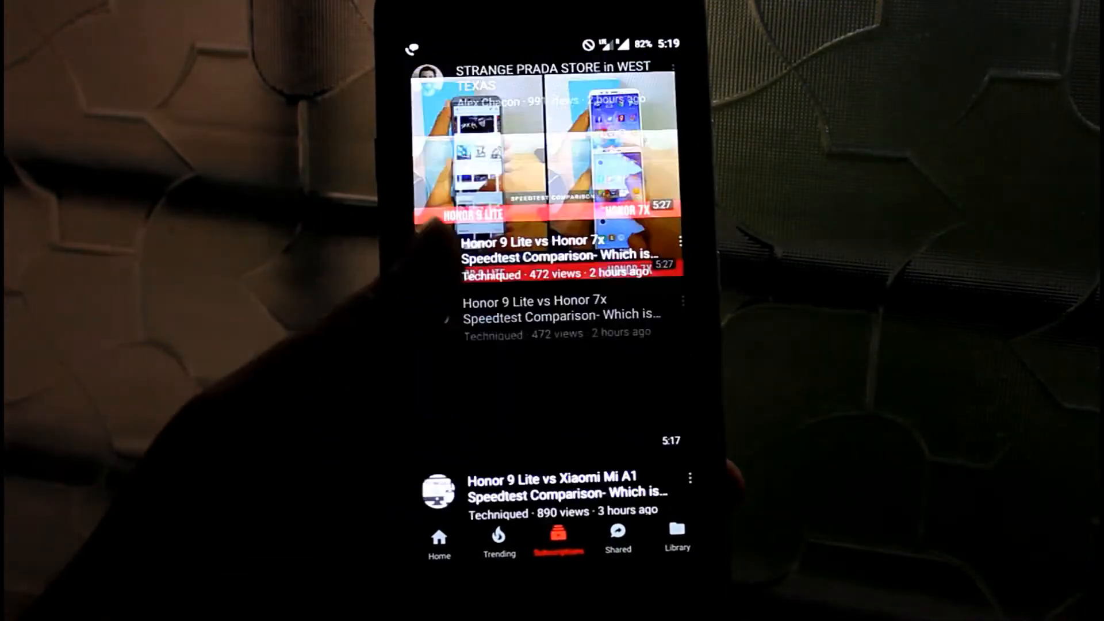